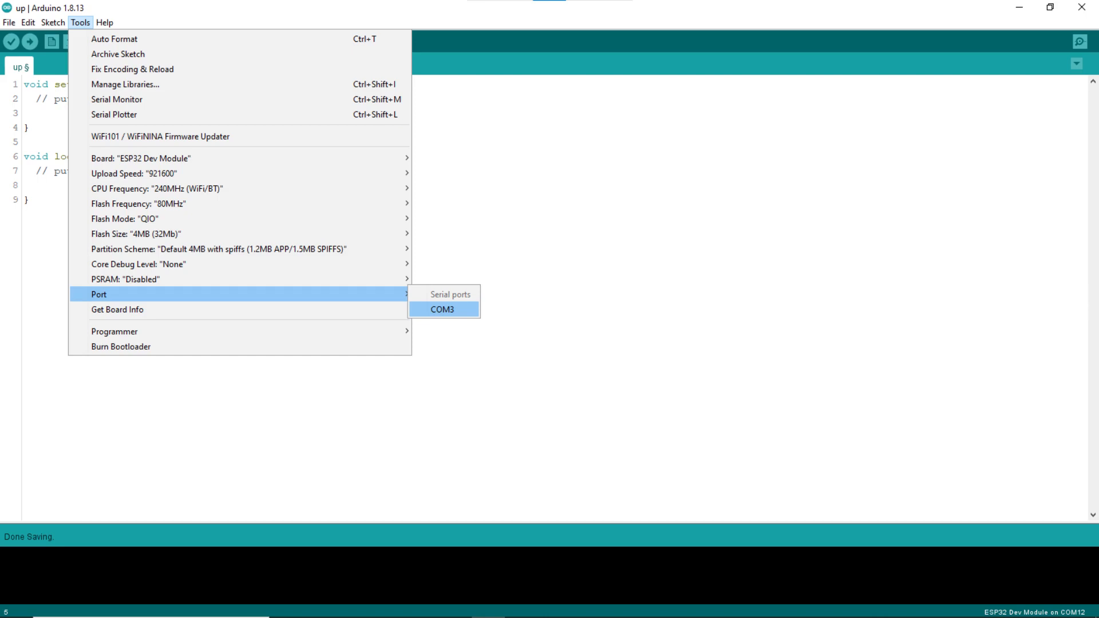
Select COM3 as the ESP32's serial port before uploading the BLE server sketch
left_click(442, 310)
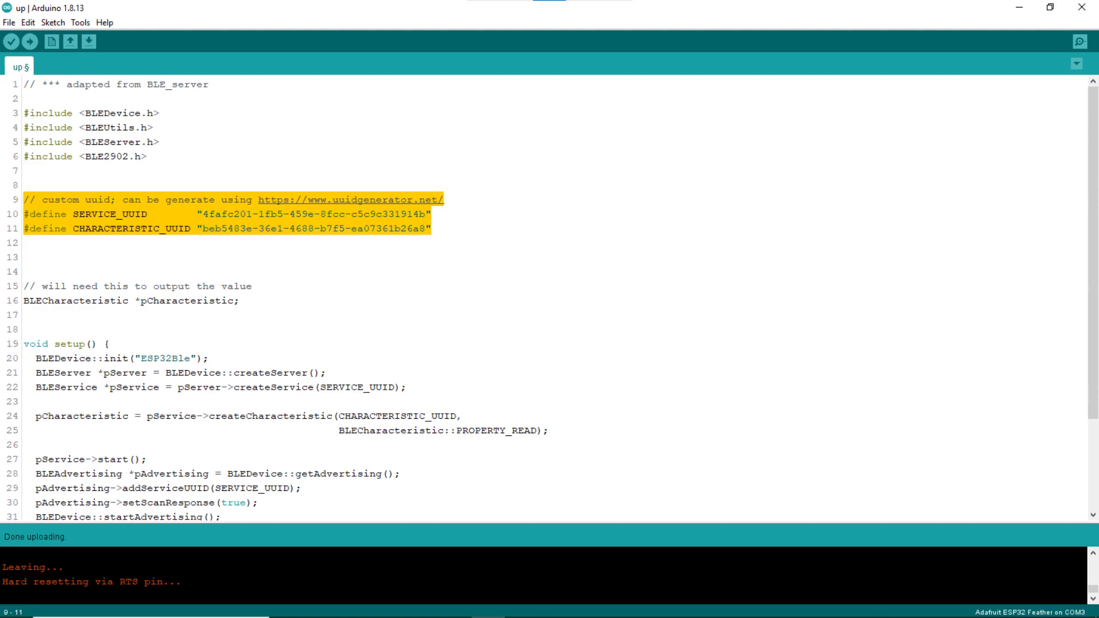
Edit the loop to write the uptime string from the startMillis baseline to the characteristic each second
left_click(350, 199)
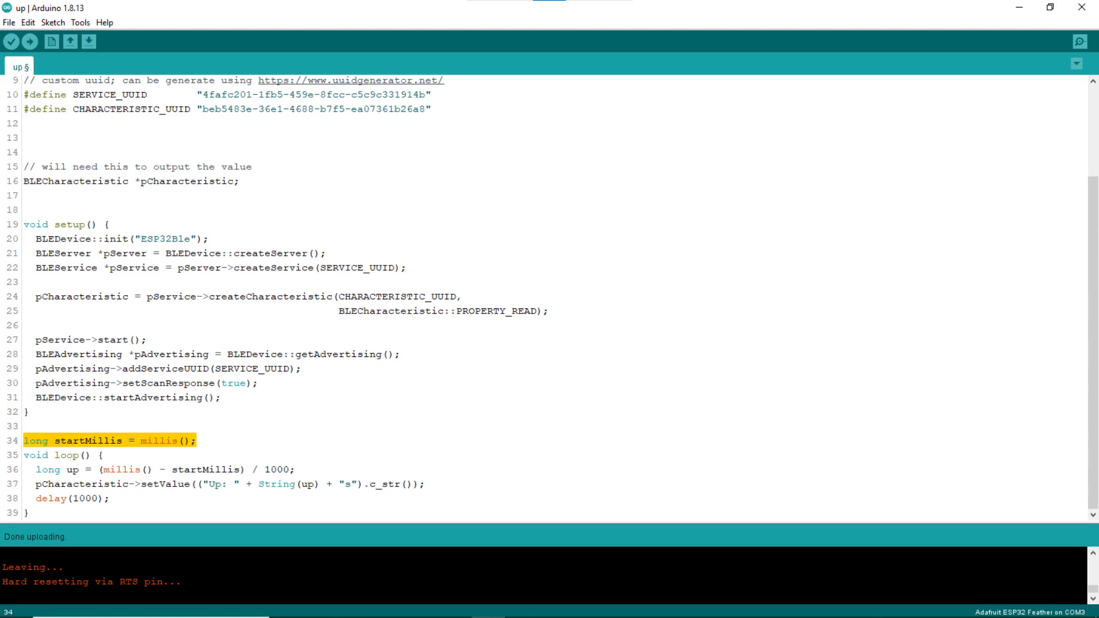
scroll("down", 3)
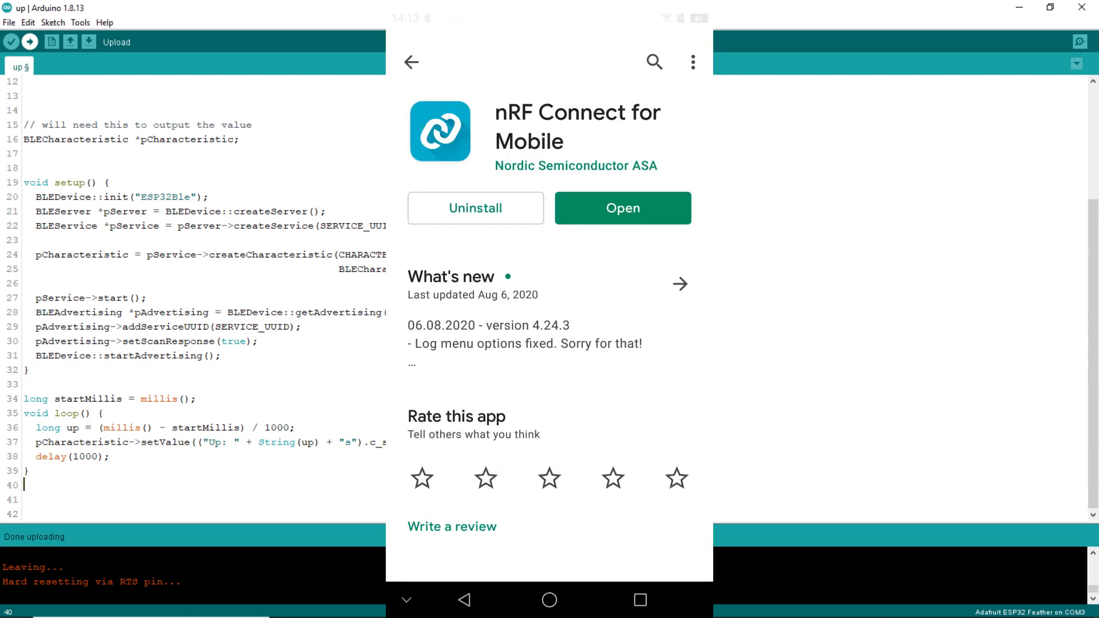
Connect nRF Connect to ESP32Ble, expand Unknown Service and read the custom characteristic's value
left_click(620, 207)
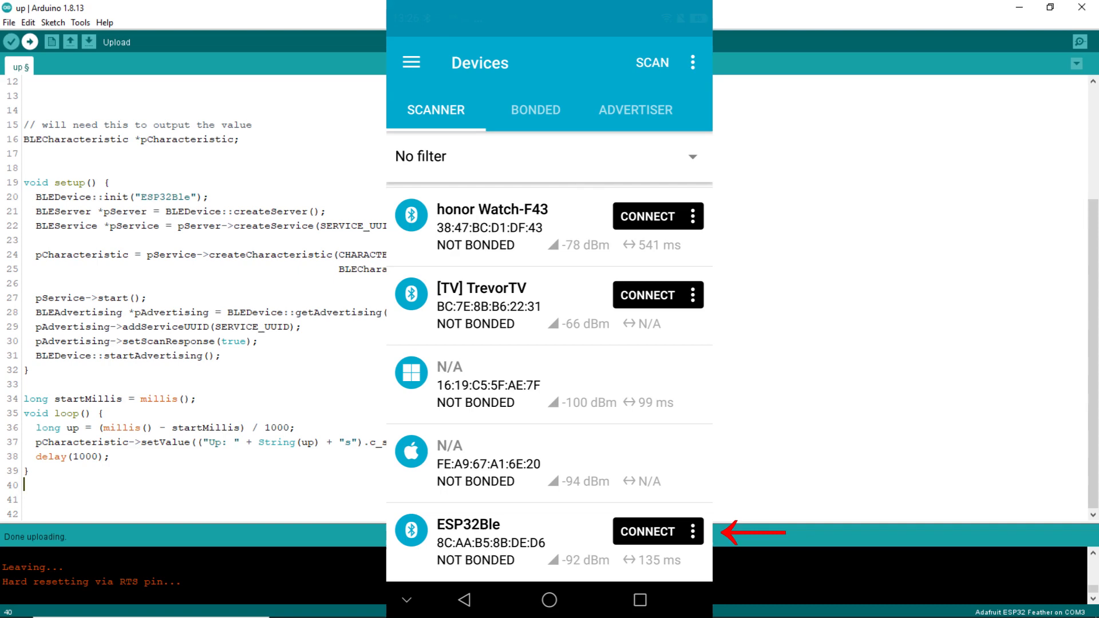
left_click(647, 531)
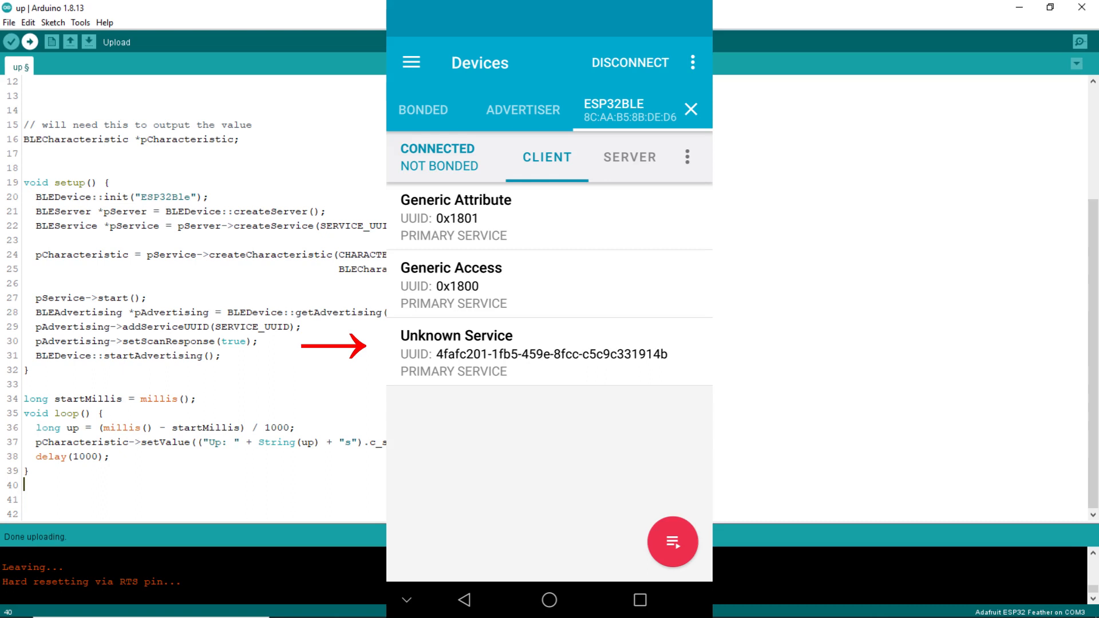
left_click(456, 335)
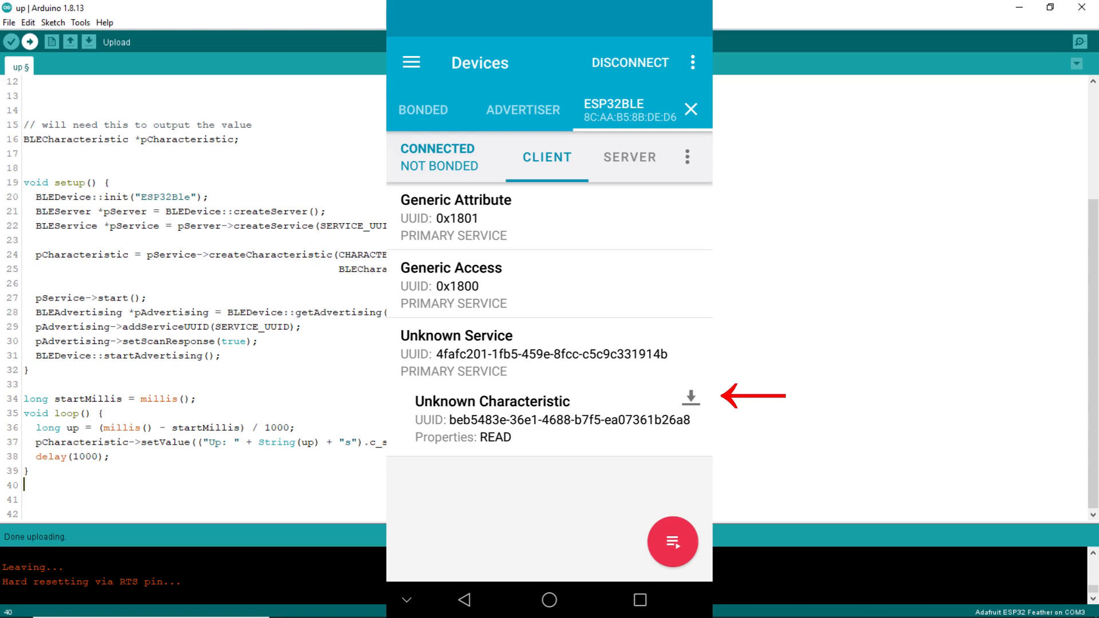
left_click(690, 397)
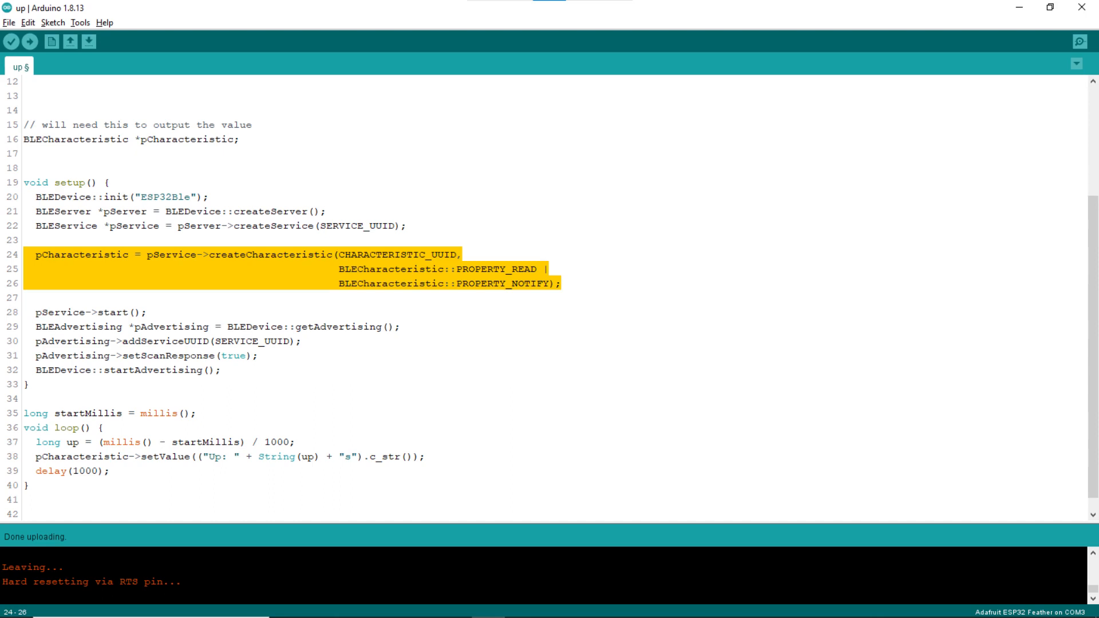
Upload the sketch with PROPERTY_NOTIFY, a BLE2902 descriptor and notify() in the loop
left_click(29, 41)
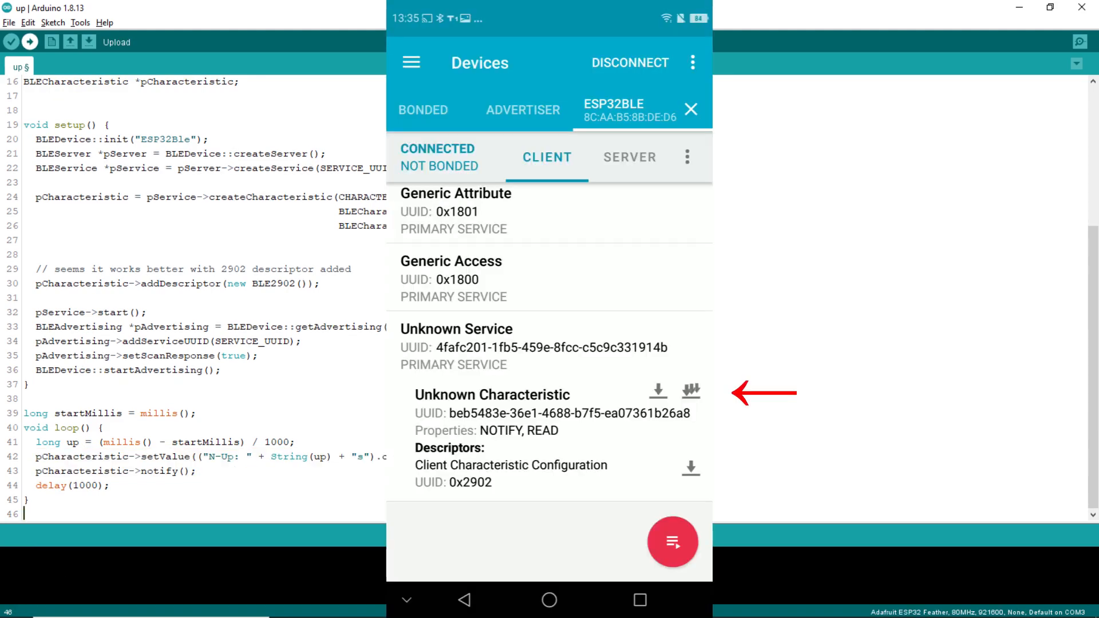
Subscribe to notifications on the Unknown Characteristic via its notify icon
left_click(689, 391)
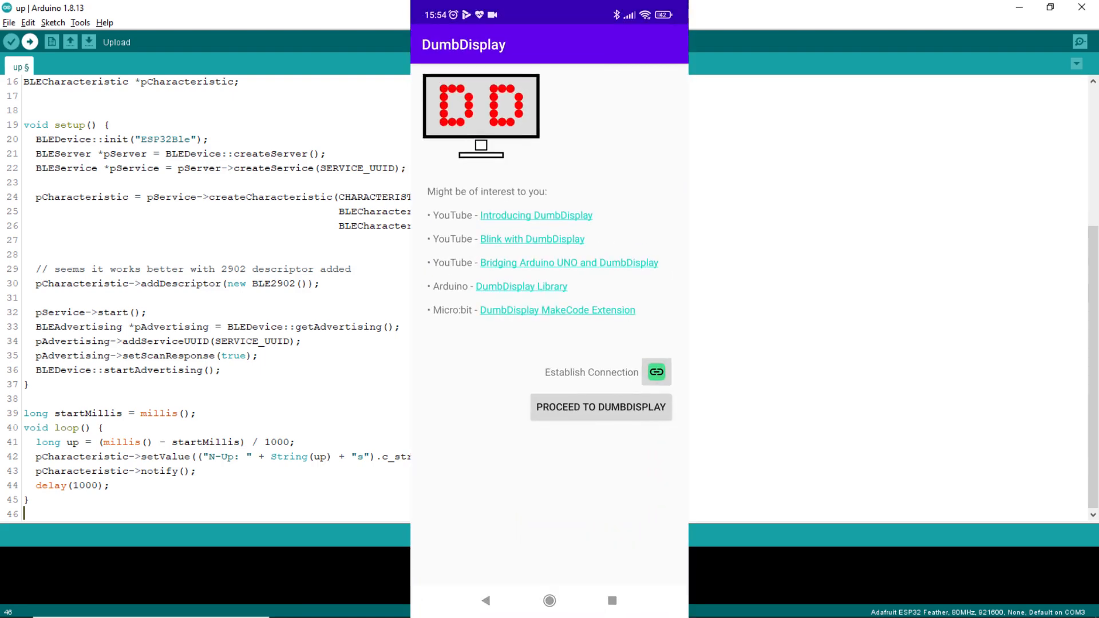
Establish a DumbDisplay connection and choose ESP32Ble from the device list
left_click(655, 372)
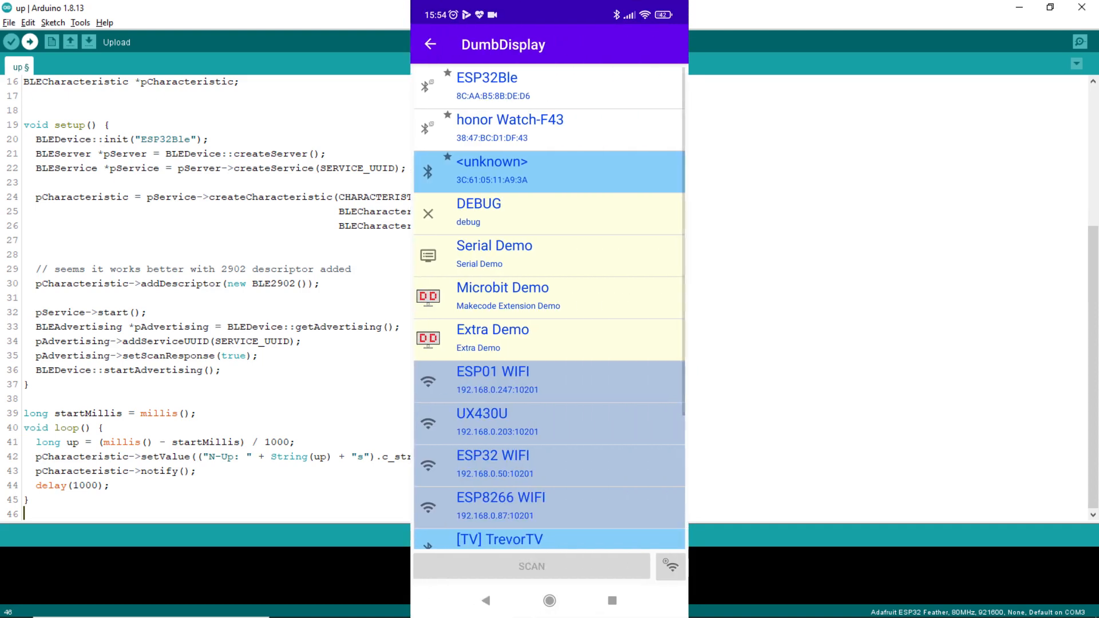
left_click(487, 86)
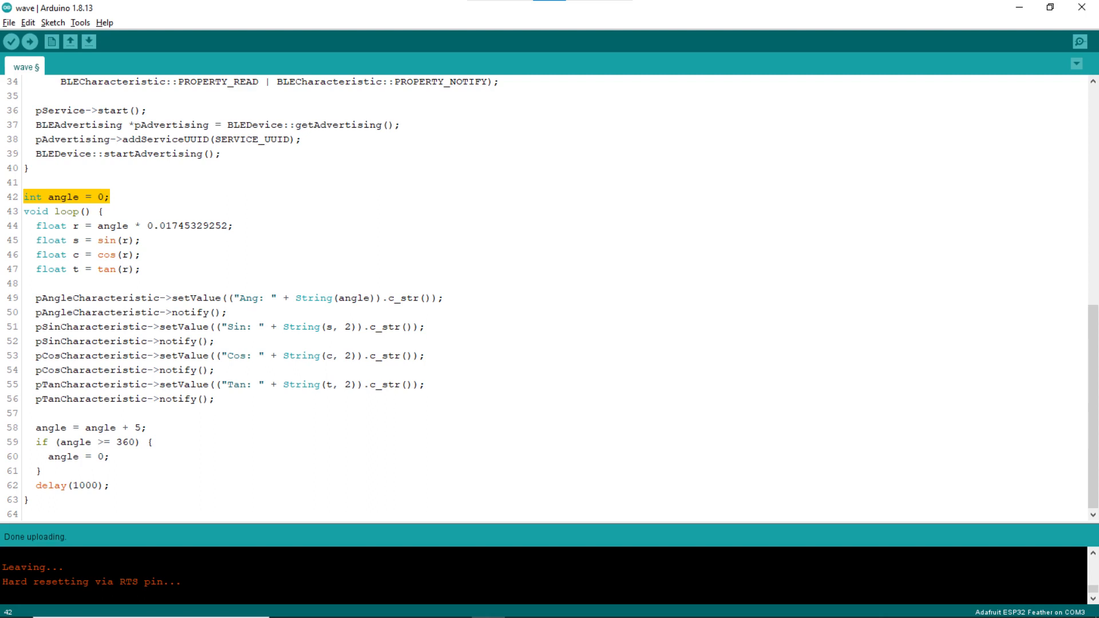
Highlight line 44, which converts the angle to radians in the wave sketch
left_click(126, 226)
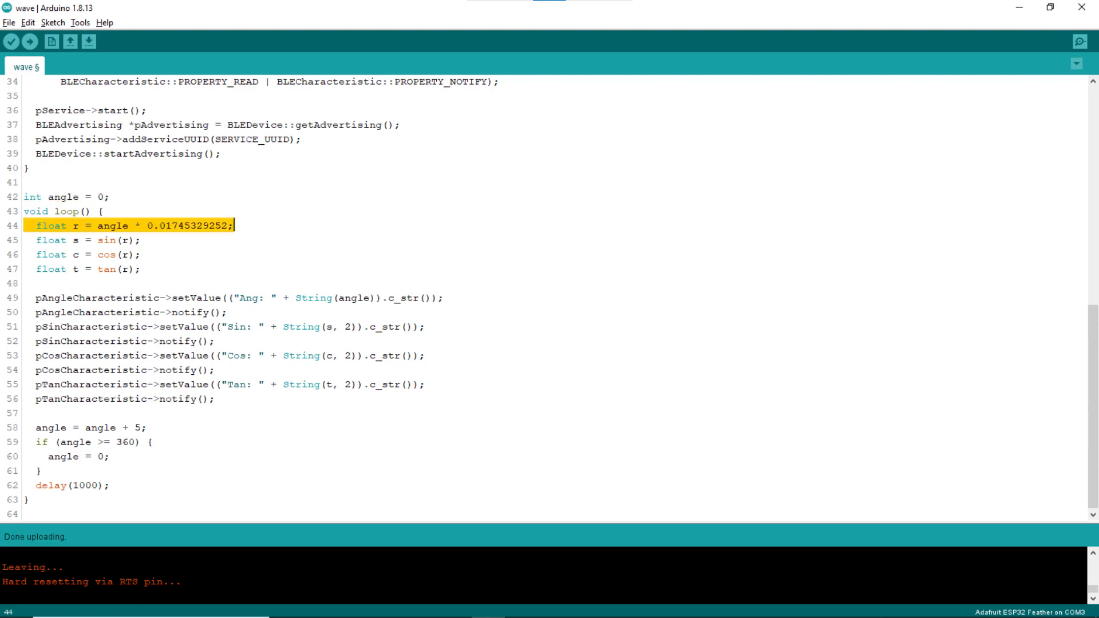